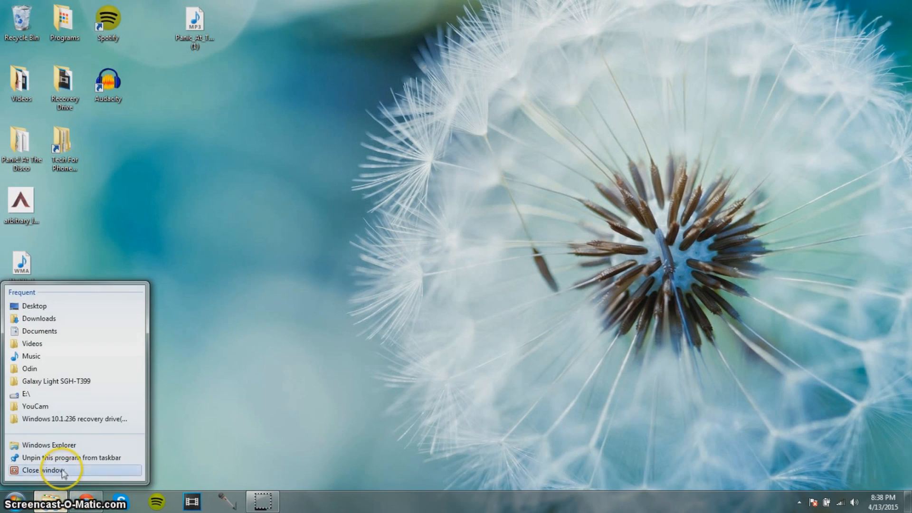
- Browse to the Downloads folder in a new Explorer window, then close it again
click(38, 470)
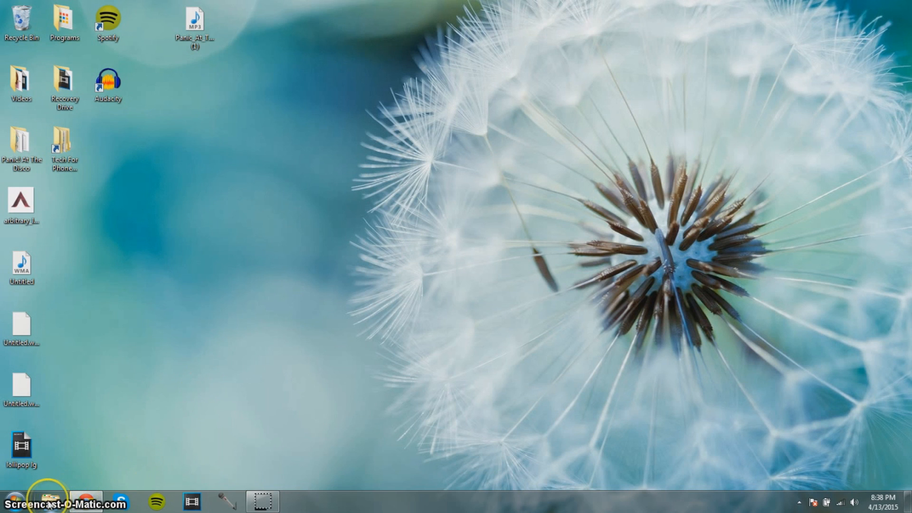
click(49, 497)
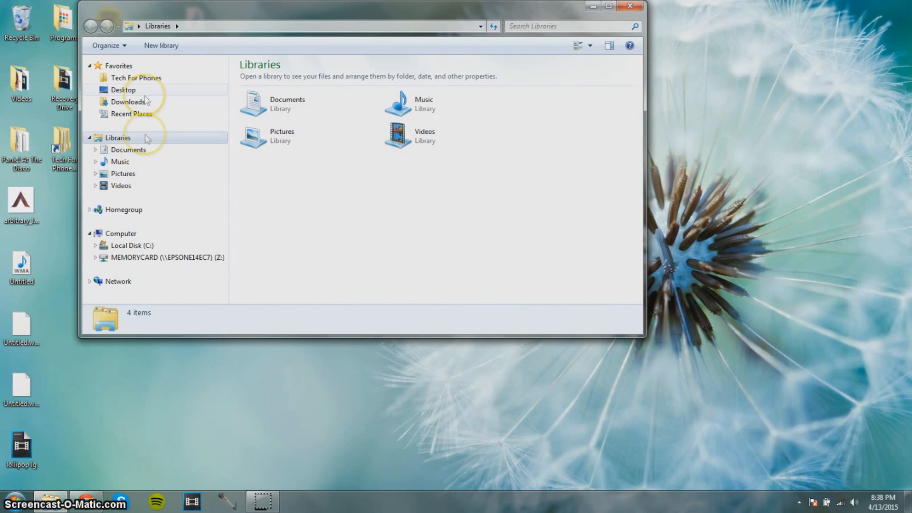
click(126, 102)
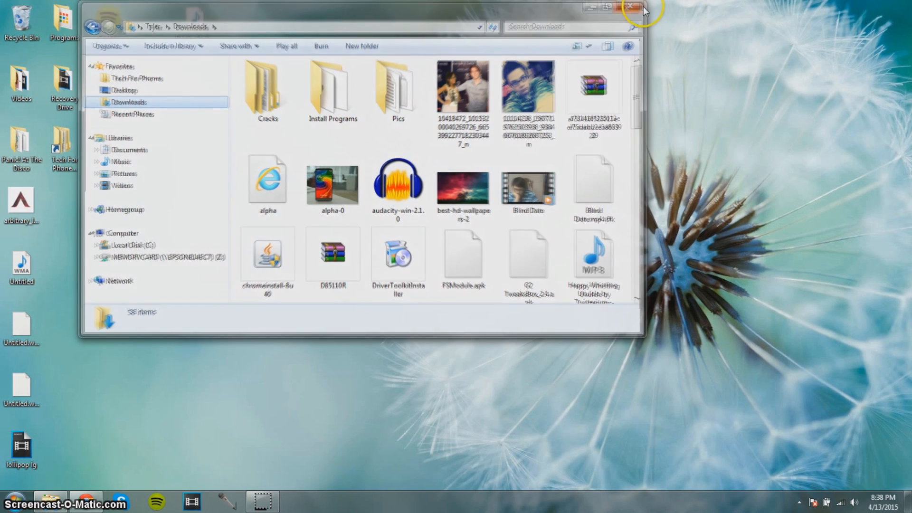
click(629, 7)
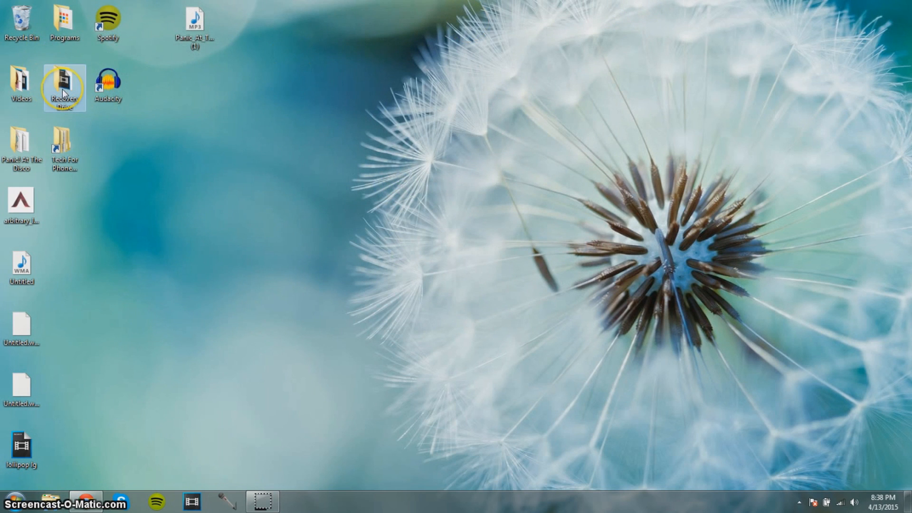
- Navigate from Recovery Drive into LG+Flash+Tool+2014 and its inner LG Flash Tool 2014 folder
double_click(65, 81)
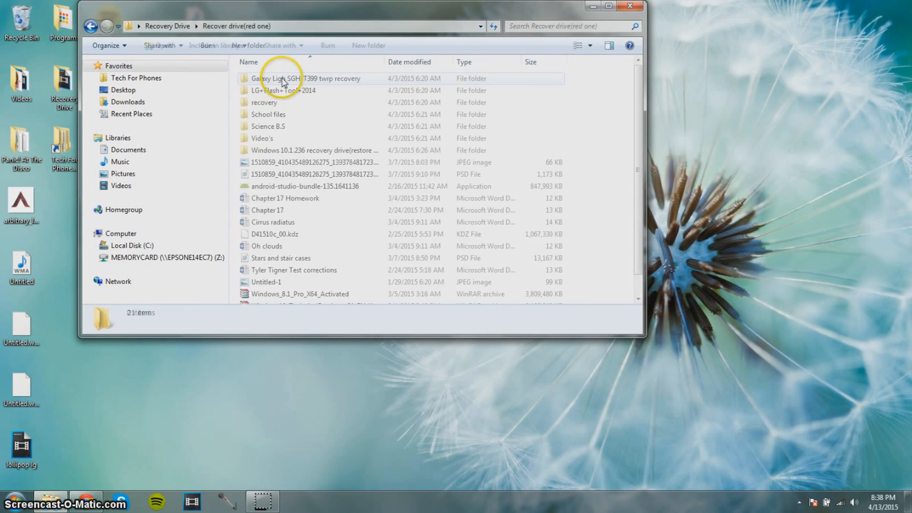
double_click(280, 90)
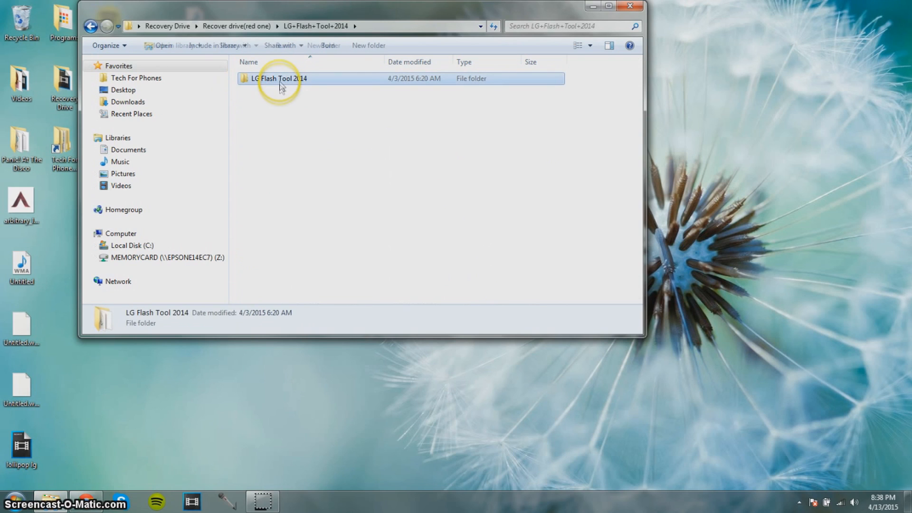
double_click(279, 78)
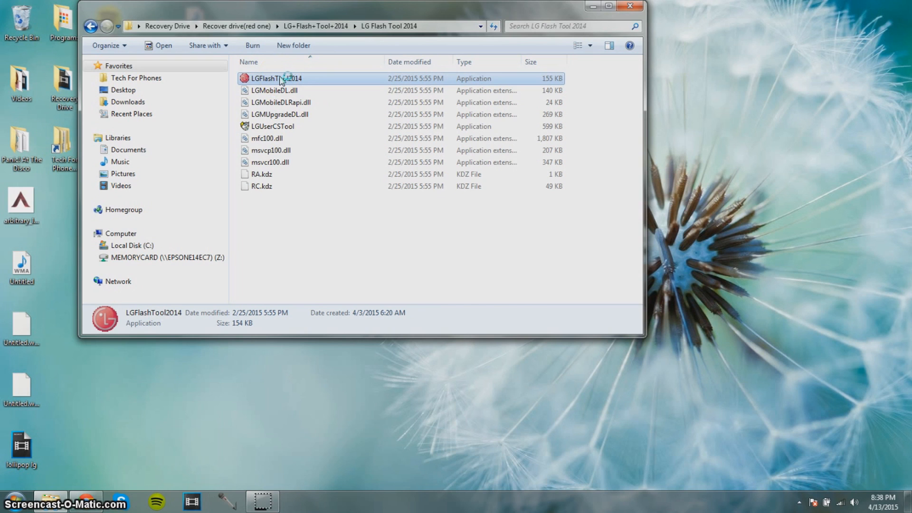
- Launch LGFlashTool2014 and highlight the D41520b_00 version within the KDZ file path
double_click(278, 78)
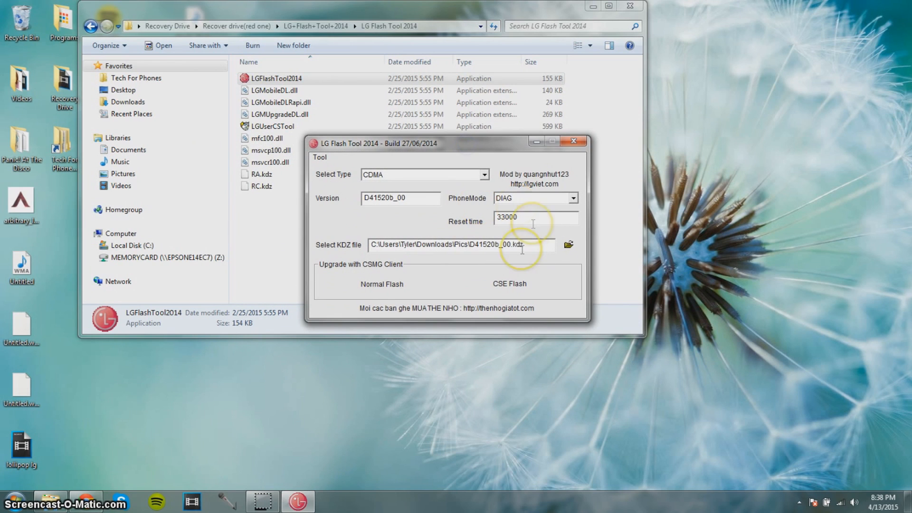
drag(476, 244, 522, 244)
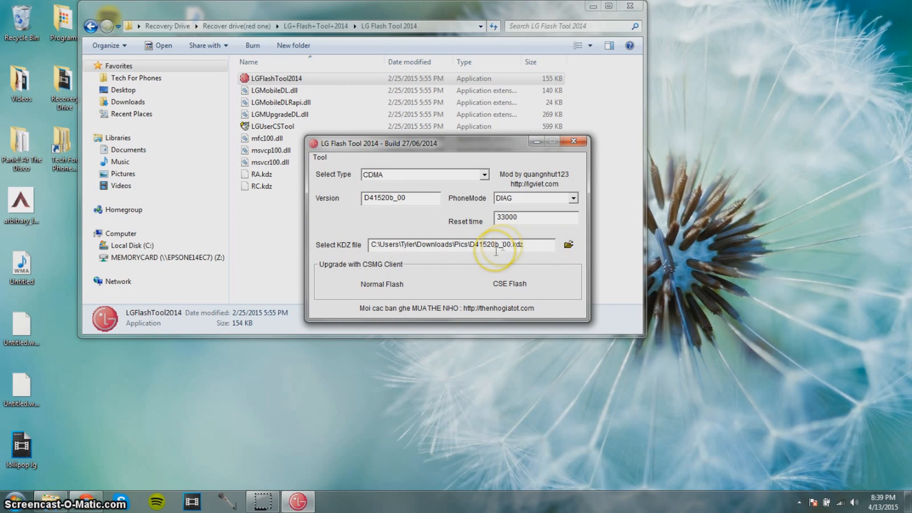
double_click(494, 245)
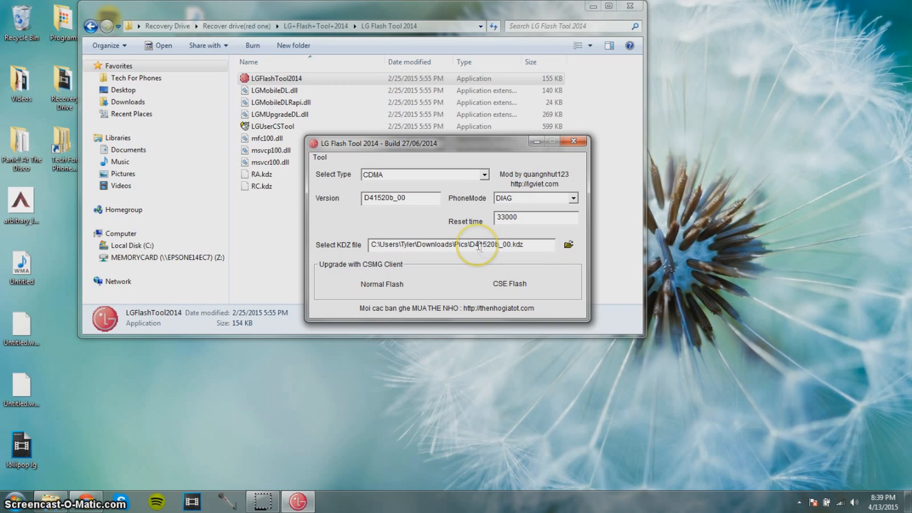
double_click(488, 245)
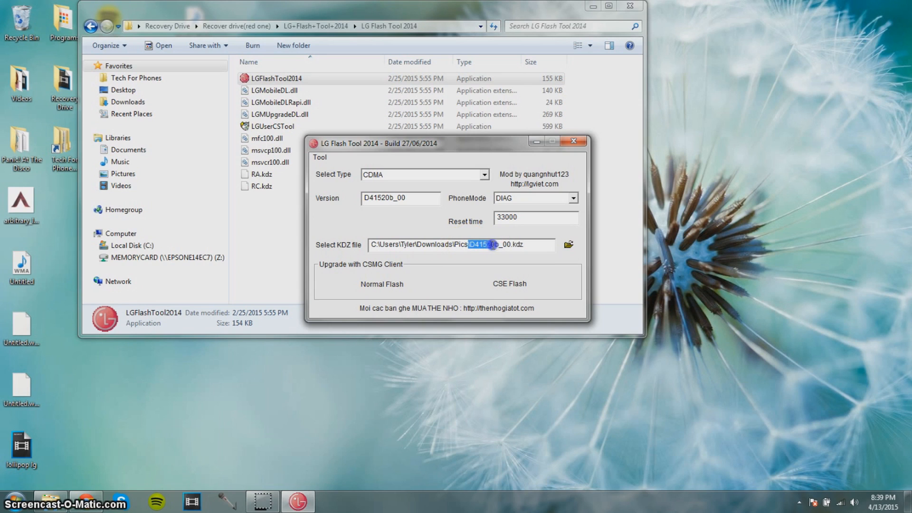
- Clear the file path selection and bring up the Select Type list
click(475, 245)
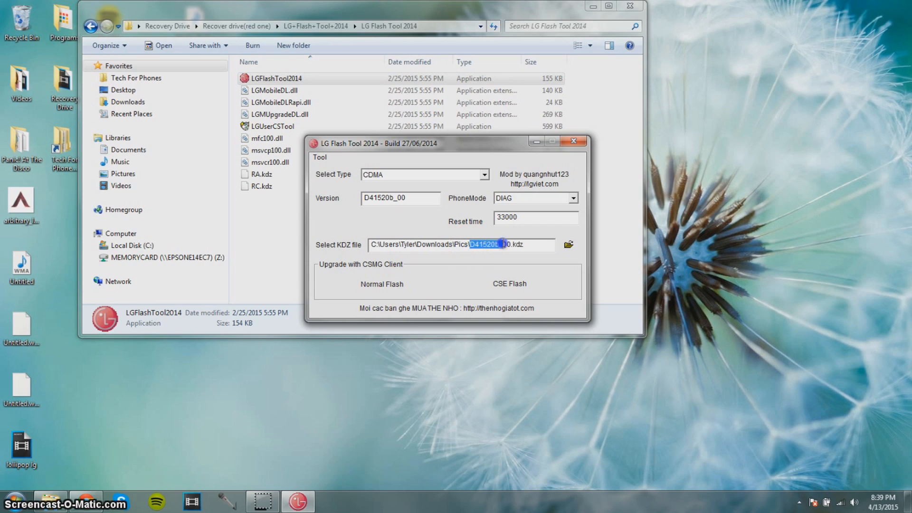
click(529, 246)
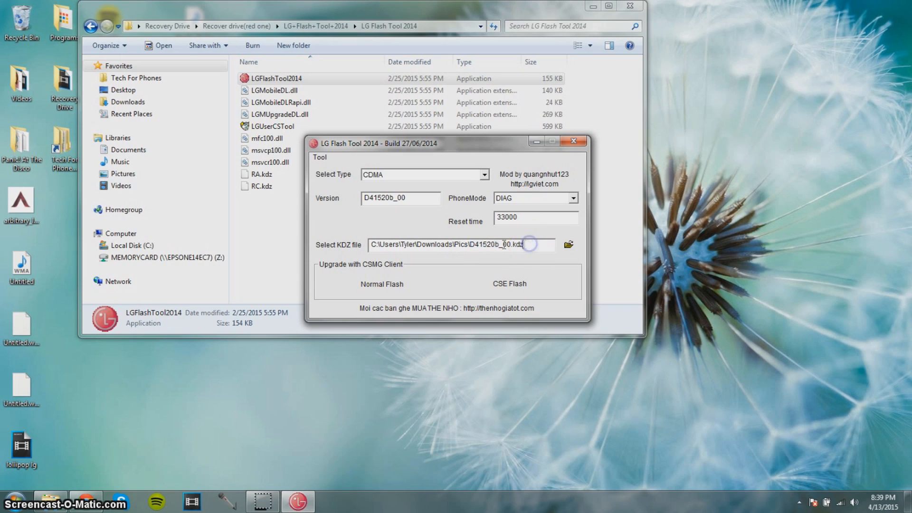
click(485, 245)
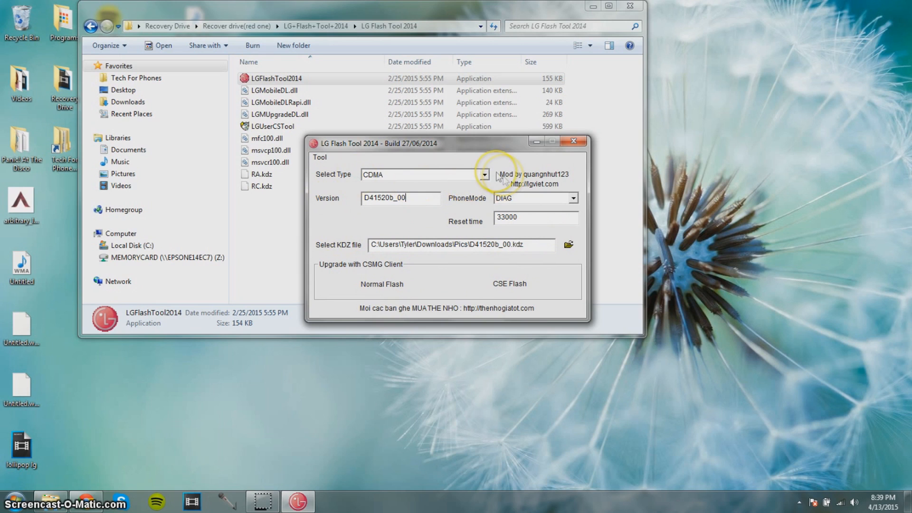
click(482, 175)
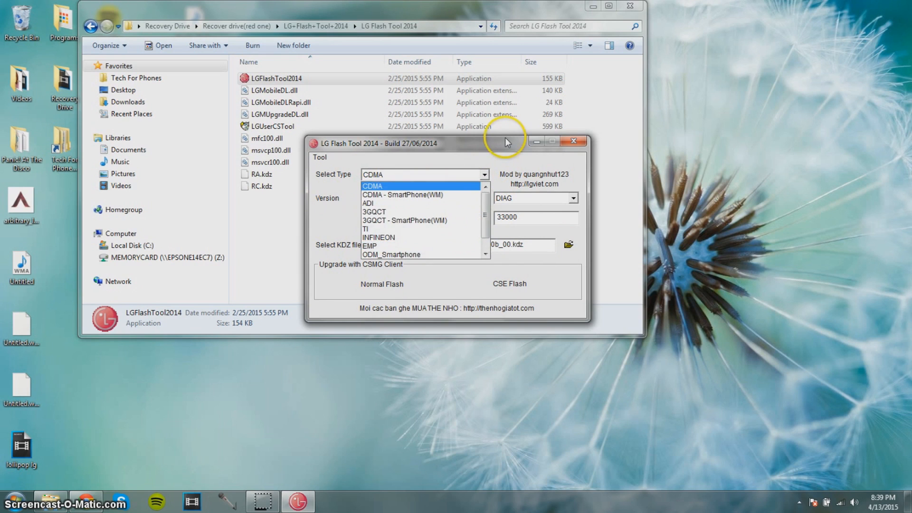
- Keep CDMA as the selected phone type
click(373, 186)
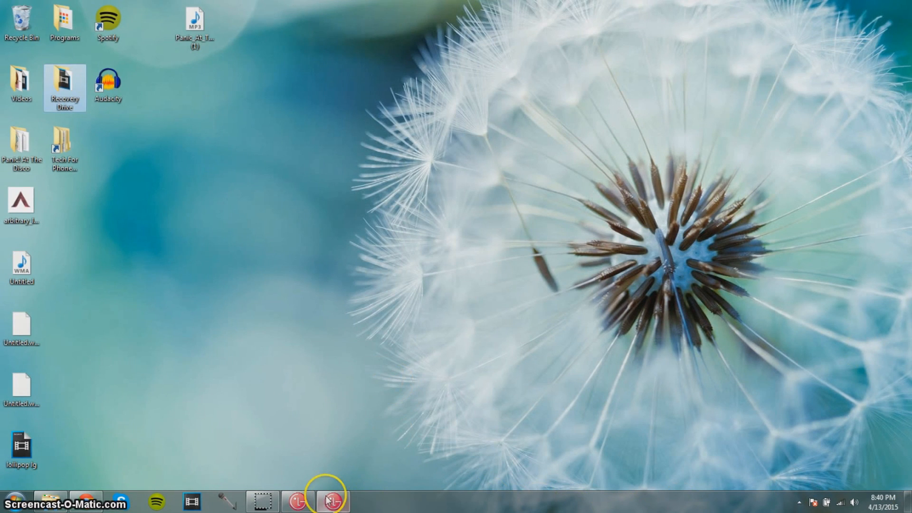
- Confirm Different Country and English in the Select Country & Language dialog
click(330, 504)
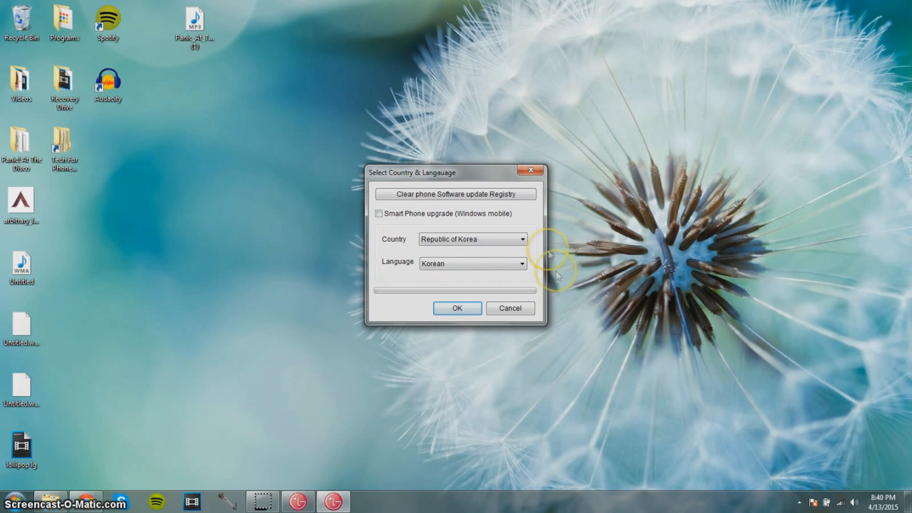
click(520, 240)
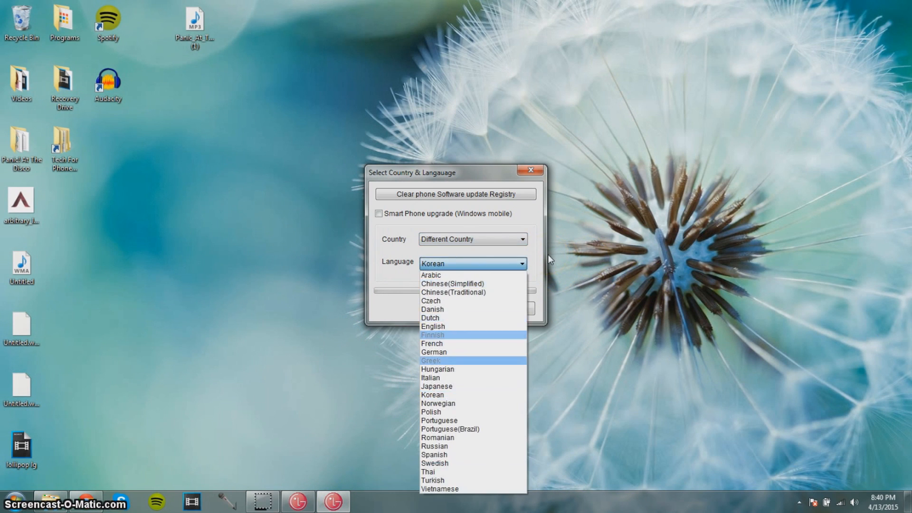
click(434, 326)
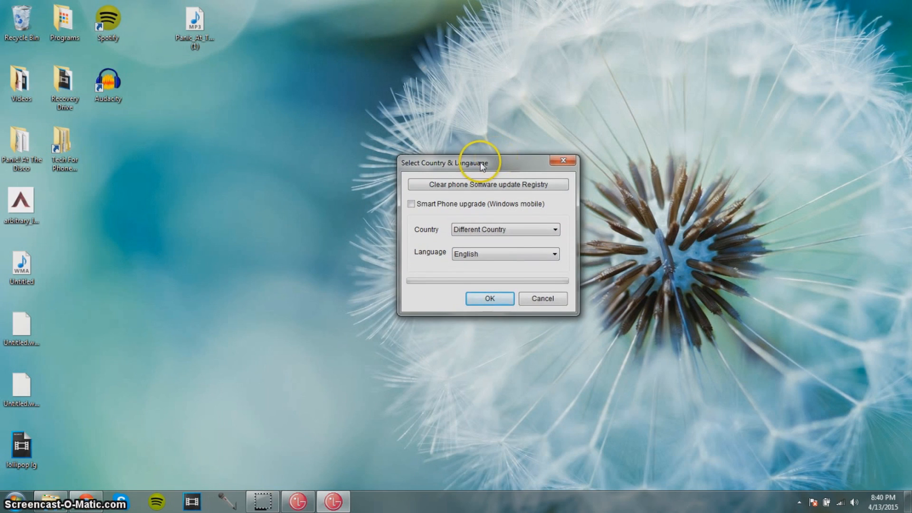
drag(465, 163, 451, 173)
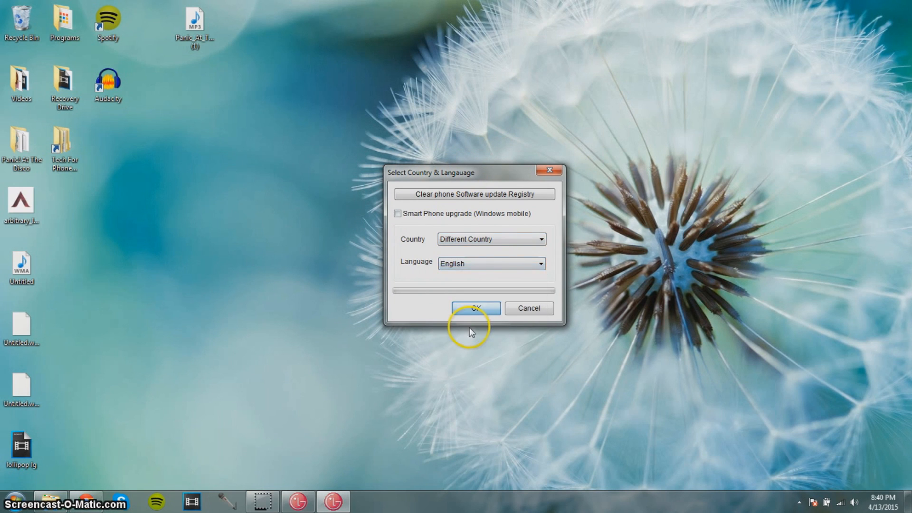
click(475, 308)
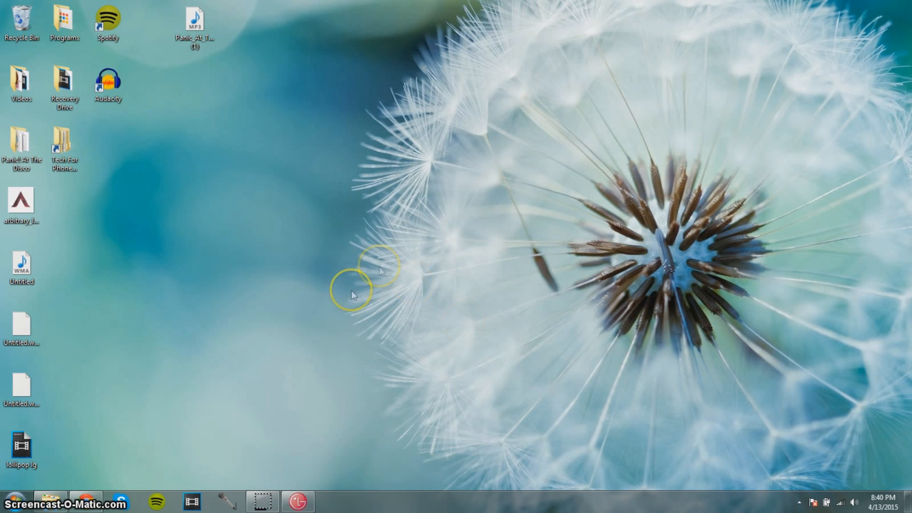
mouse_move(340, 449)
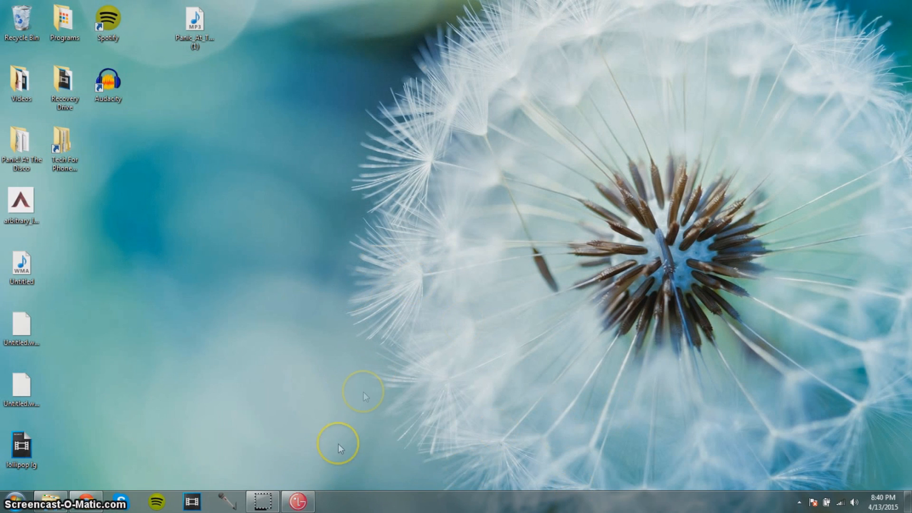
- Bring the LG Mobile Support Tool window to the front from the taskbar
click(298, 502)
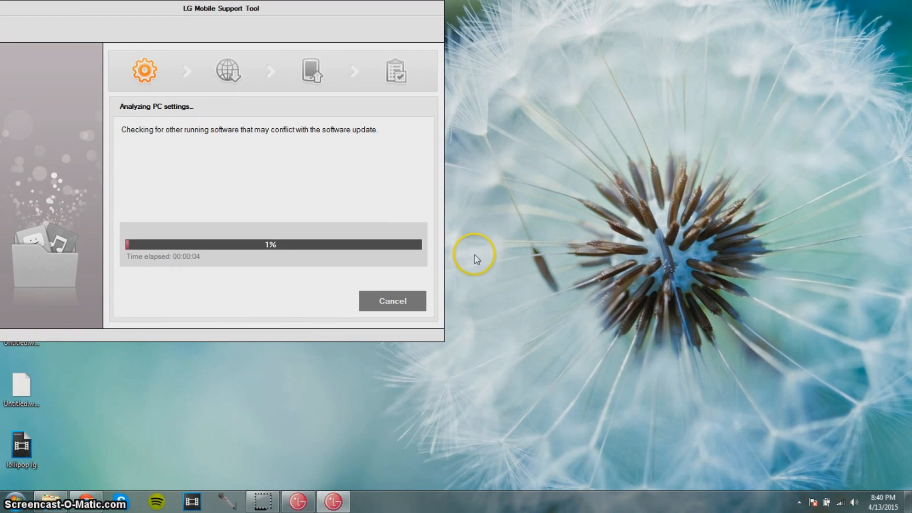
mouse_move(499, 260)
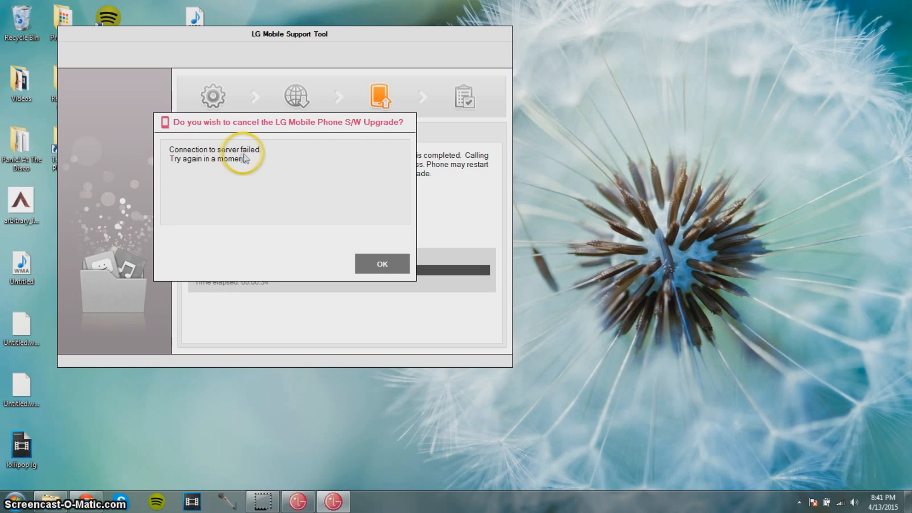
mouse_move(45, 169)
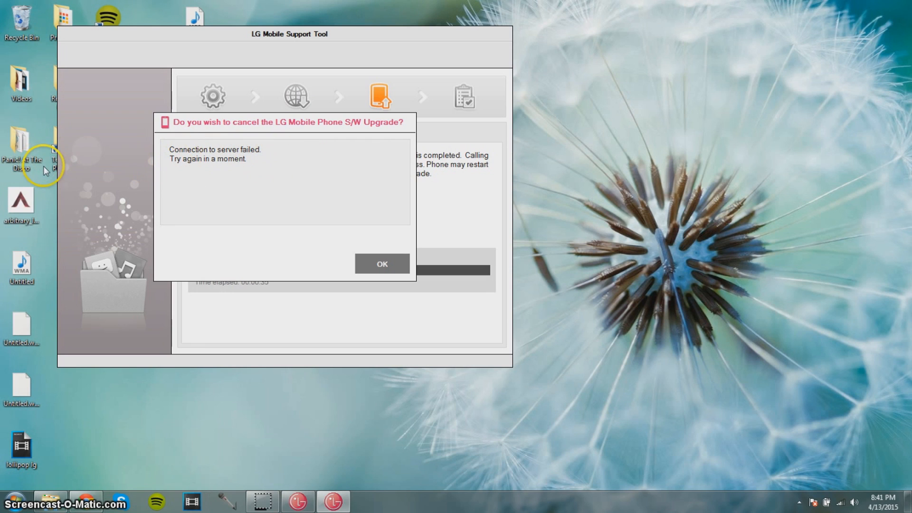
mouse_move(519, 226)
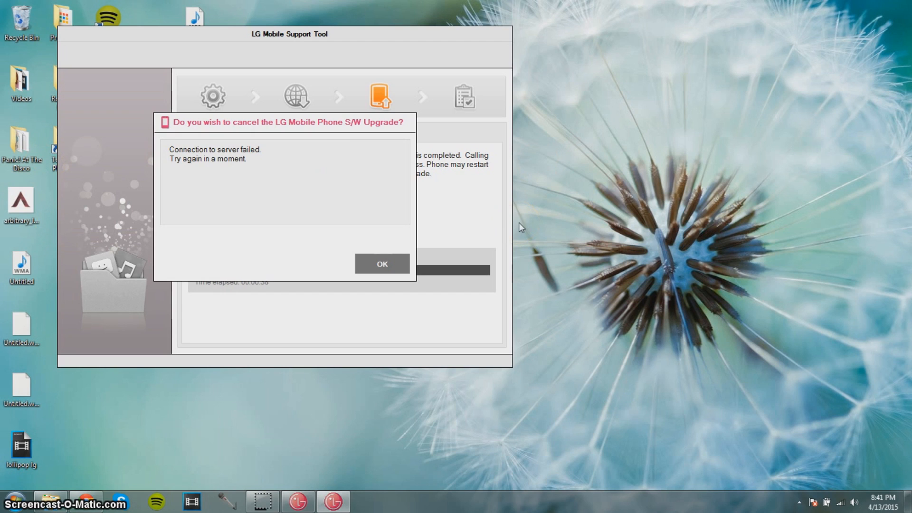
- Dismiss the 'Connection to server failed' message so the S/W upgrade continues
click(382, 264)
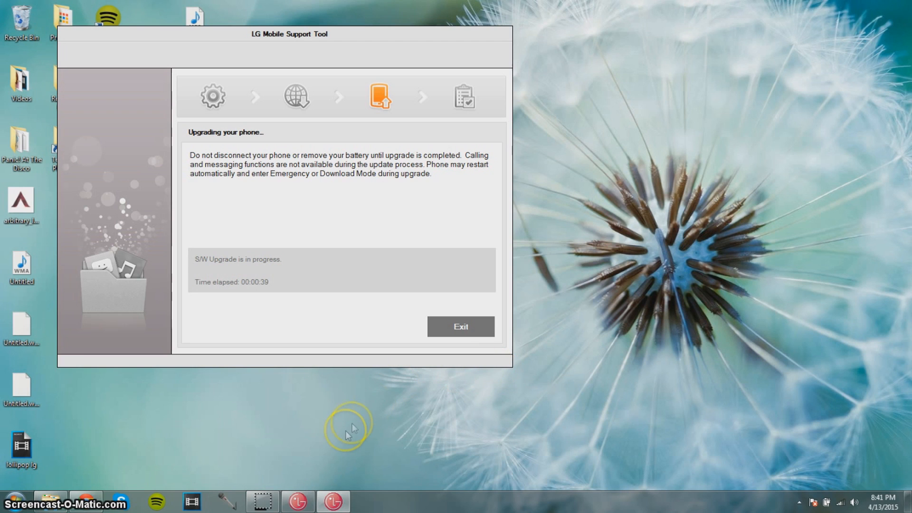
mouse_move(236, 480)
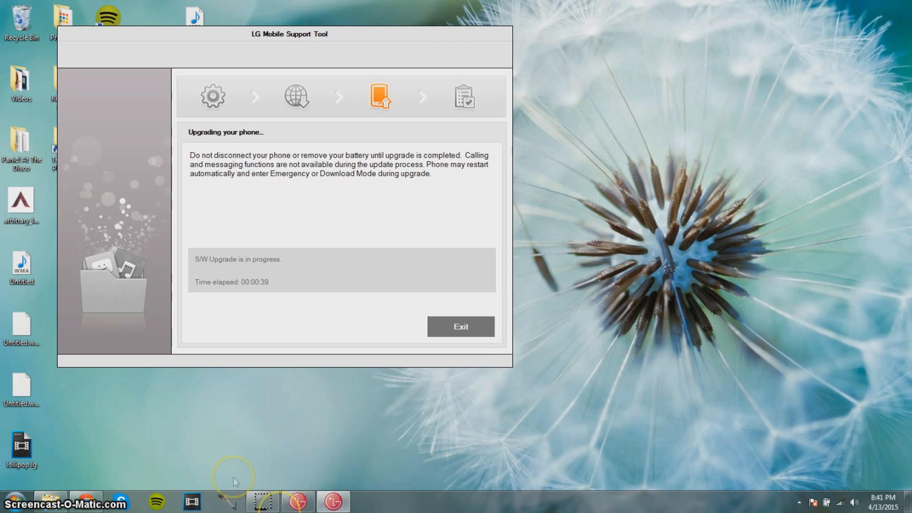